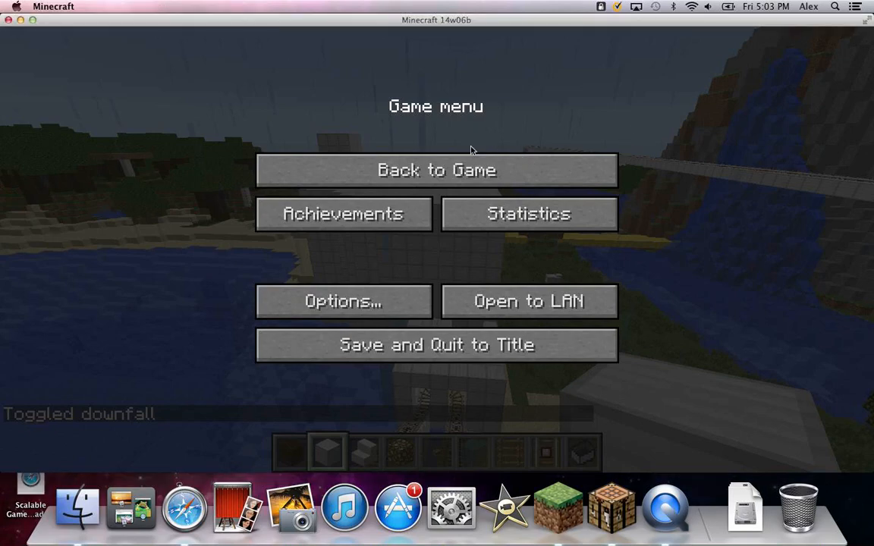
- Resume play from the Game menu, beside the white building at the water's edge
click(436, 169)
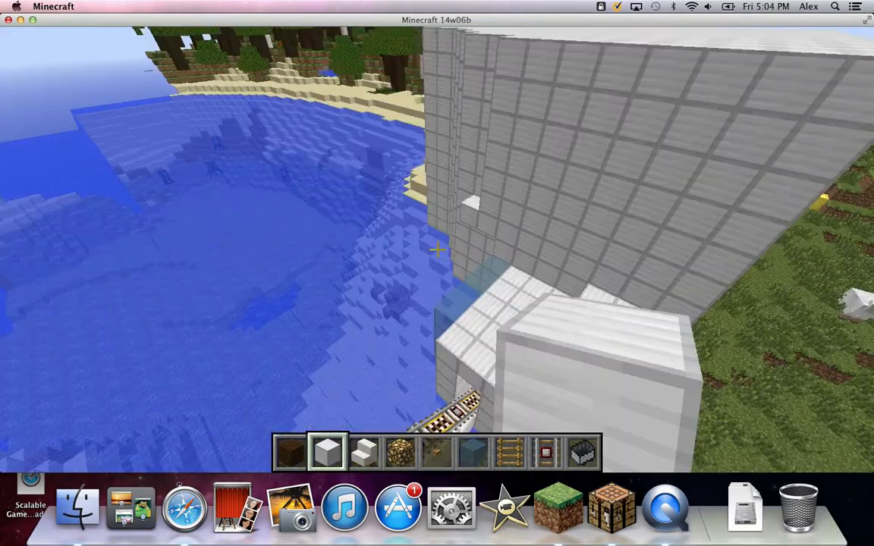
mouse_move(433, 265)
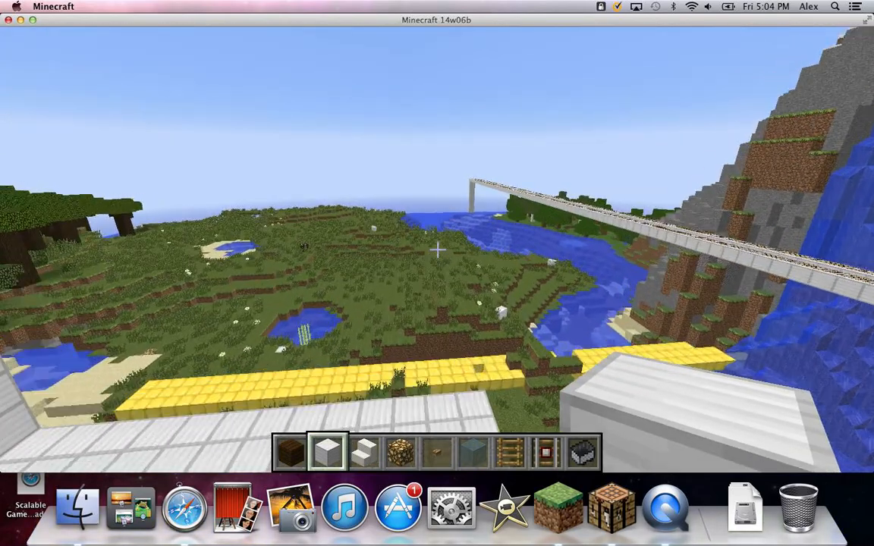
mouse_move(437, 248)
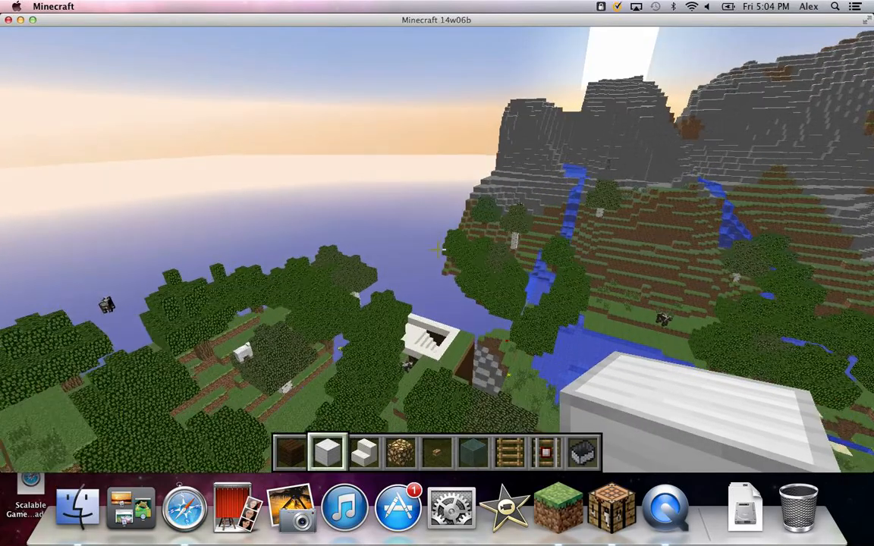
mouse_move(437, 248)
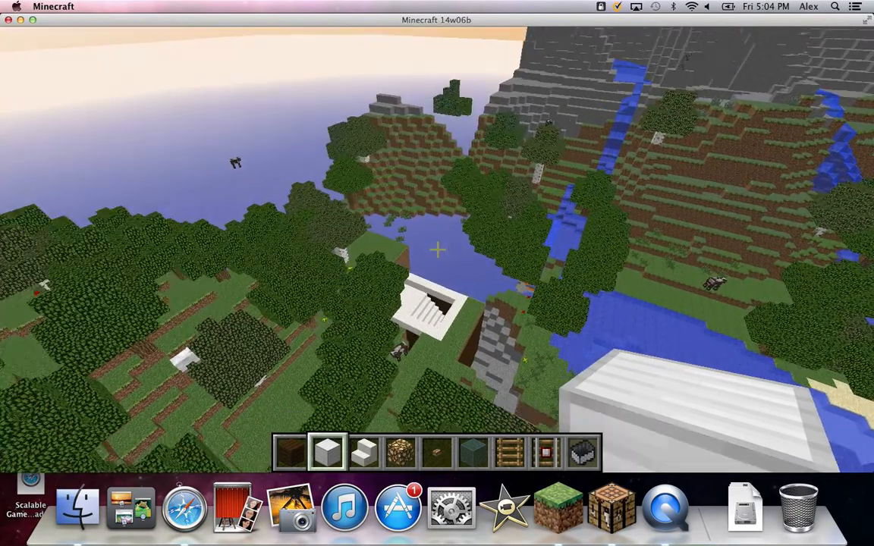
mouse_move(437, 250)
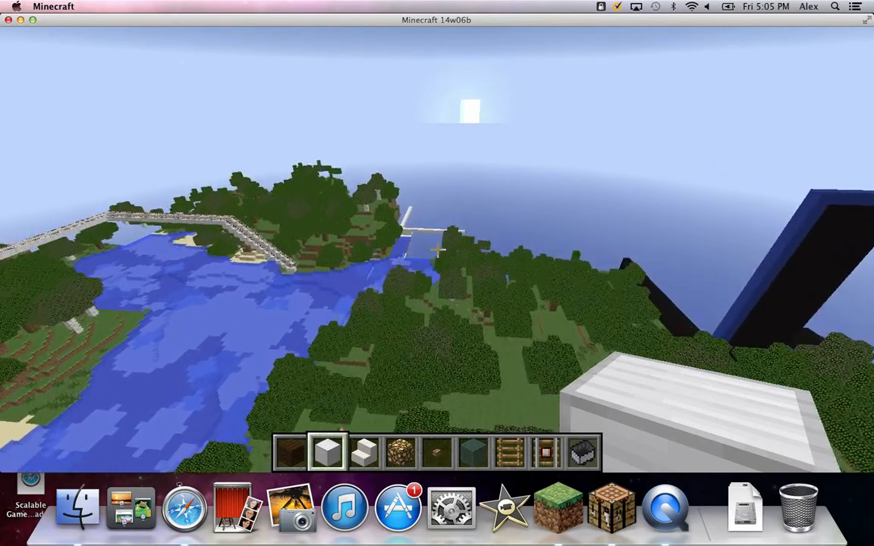
mouse_move(437, 248)
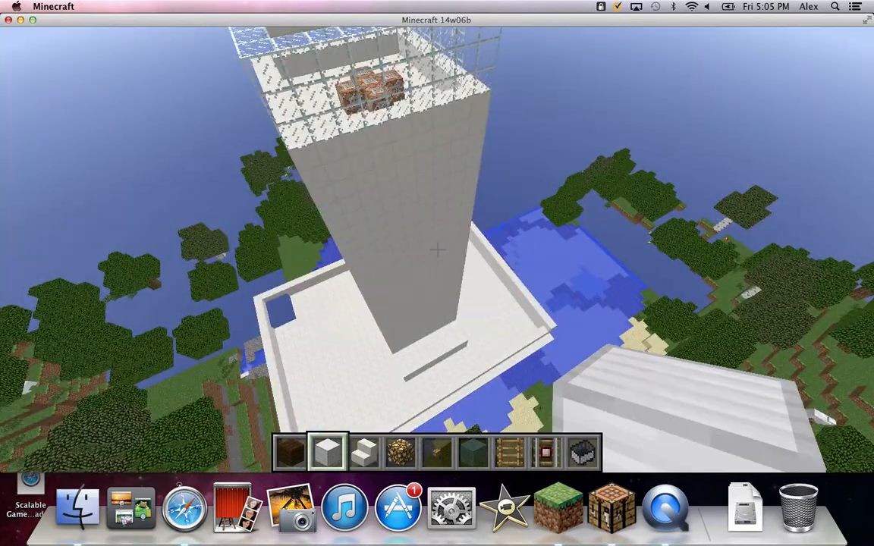
mouse_move(437, 248)
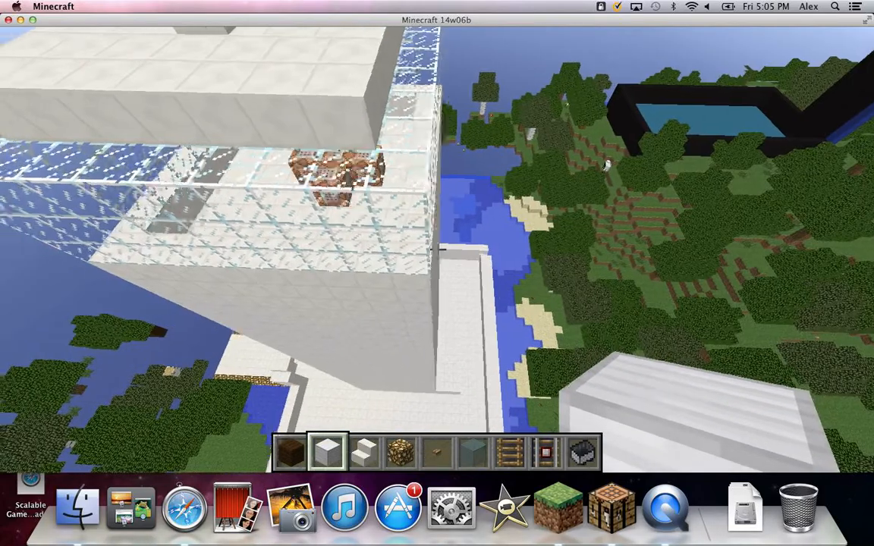
mouse_move(437, 249)
text(/gamemode 3)
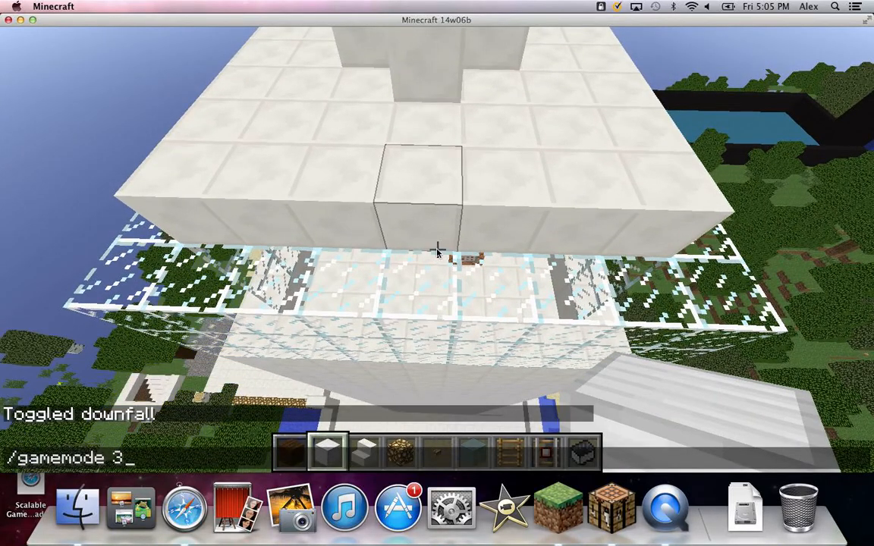
- Switch to game mode 3 and inspect the command block's /tp 132 139 270 command
key(Return)
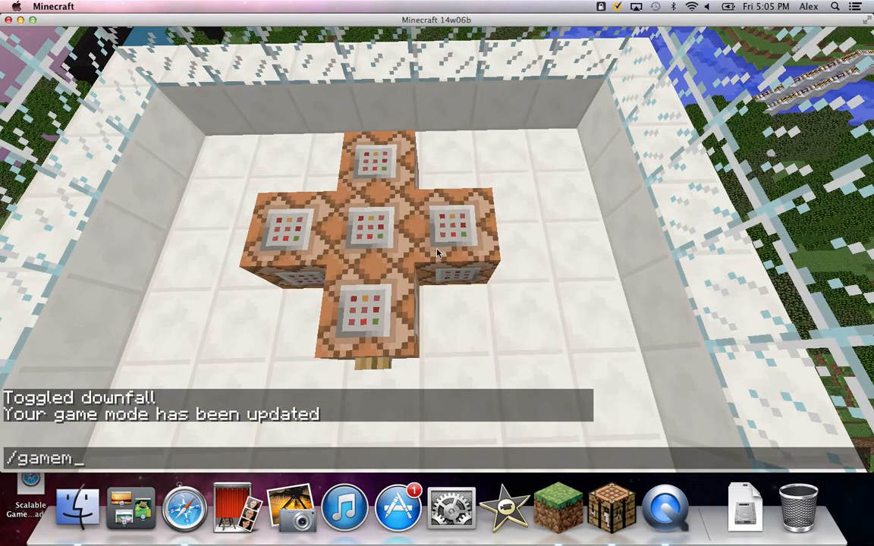
text(ode)
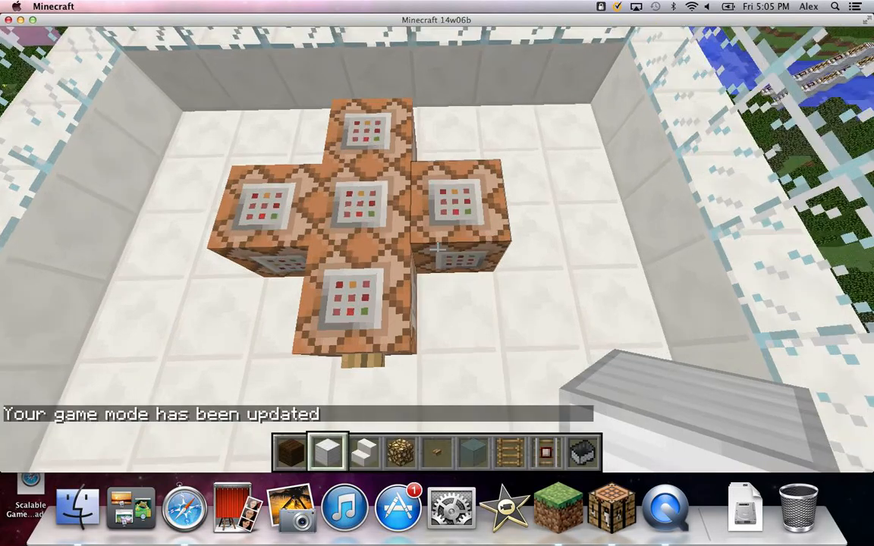
mouse_move(437, 250)
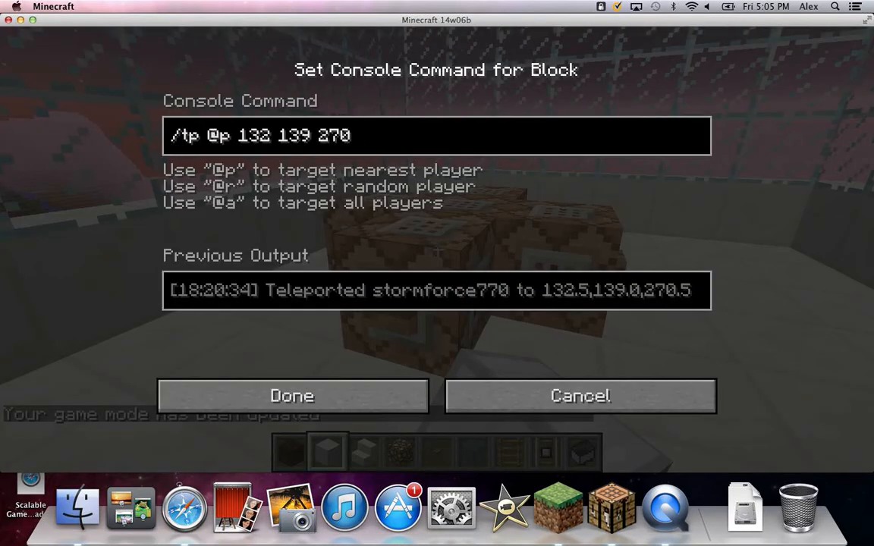
click(291, 396)
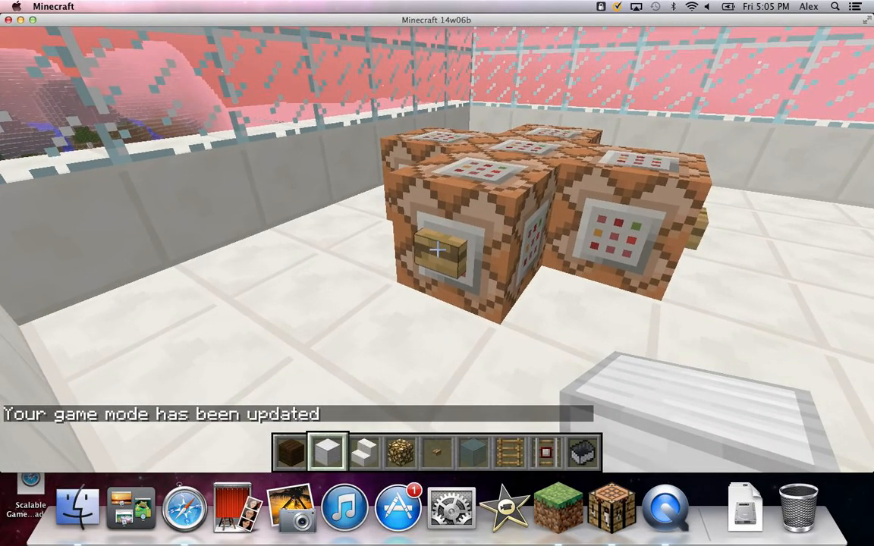
key(enter)
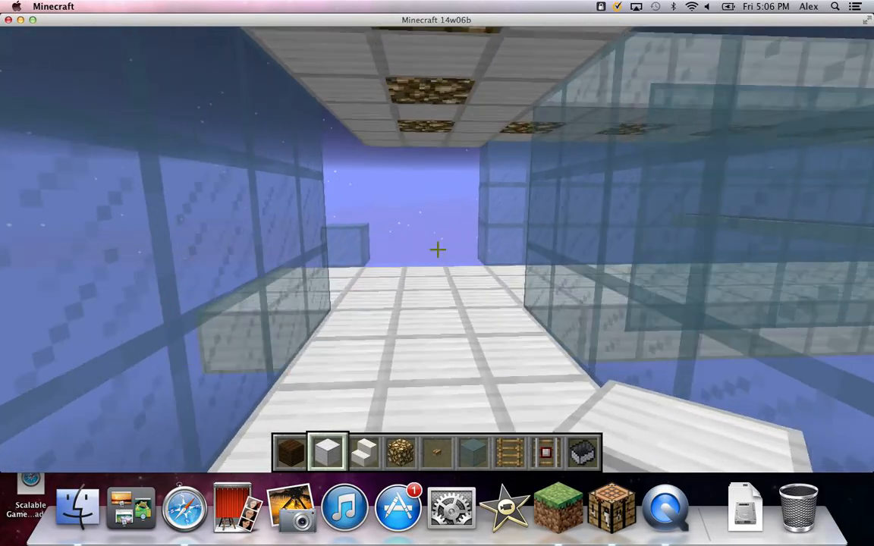
mouse_move(437, 250)
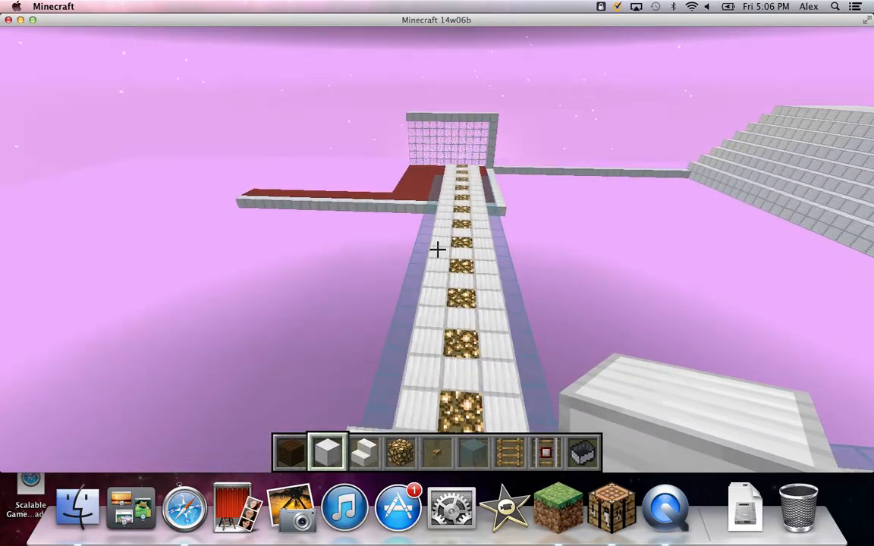
mouse_move(437, 250)
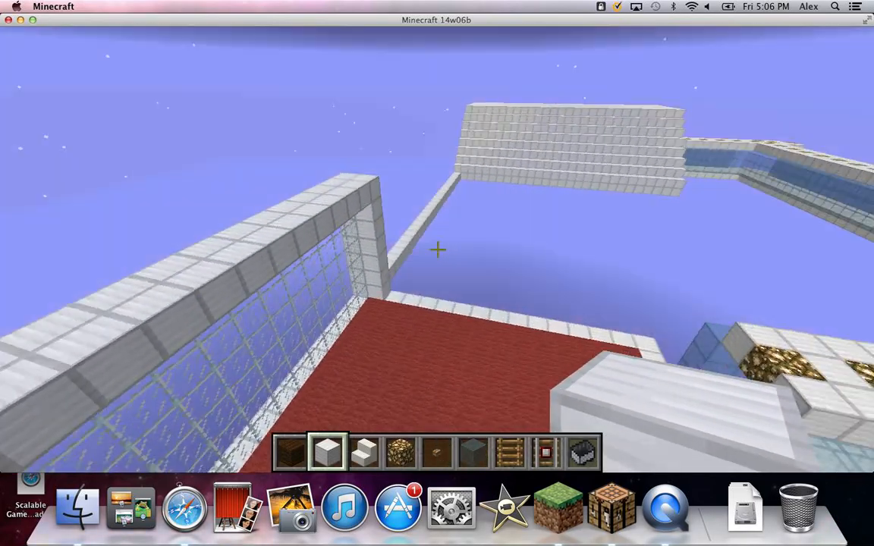
mouse_move(437, 249)
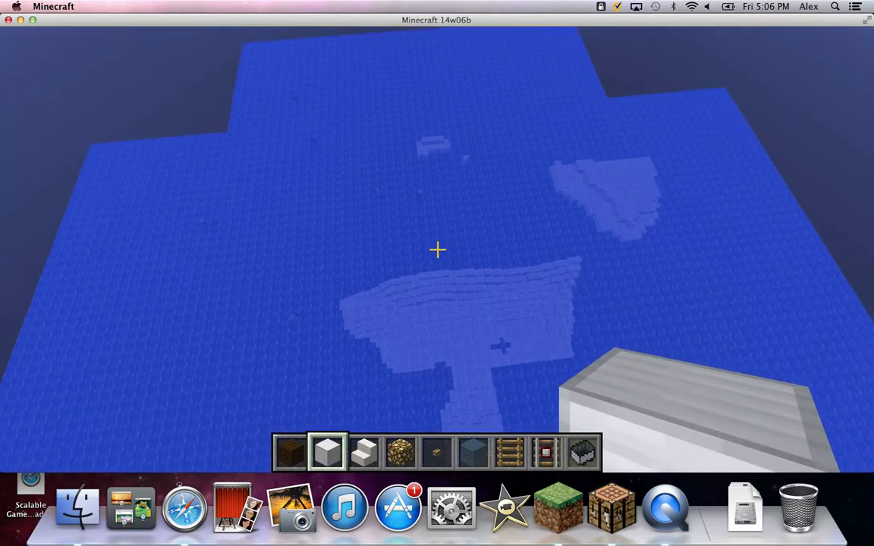
- Start typing a /gamemode command in chat above the floating water platform
text(/ga)
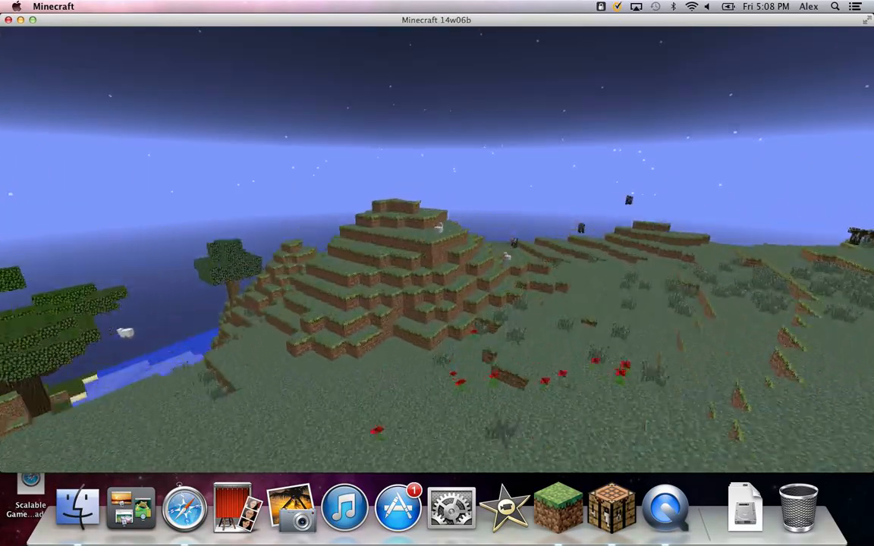
mouse_move(437, 273)
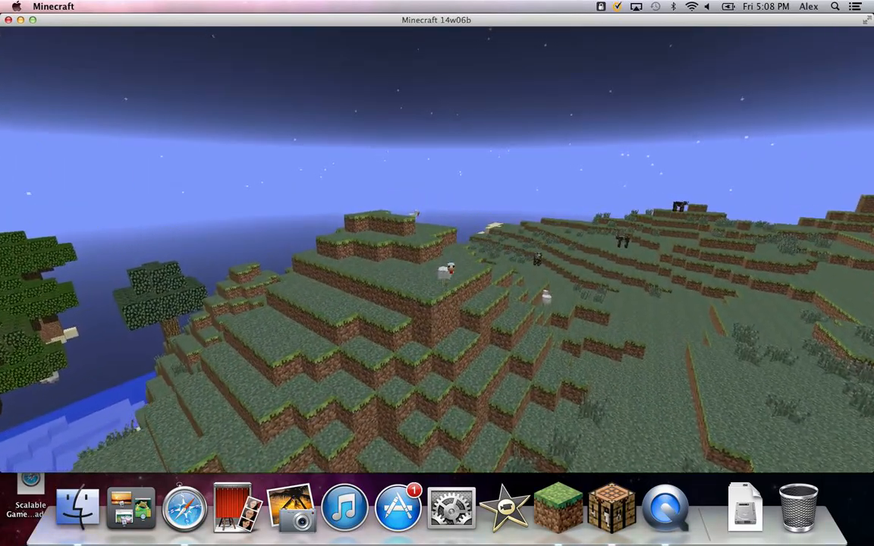